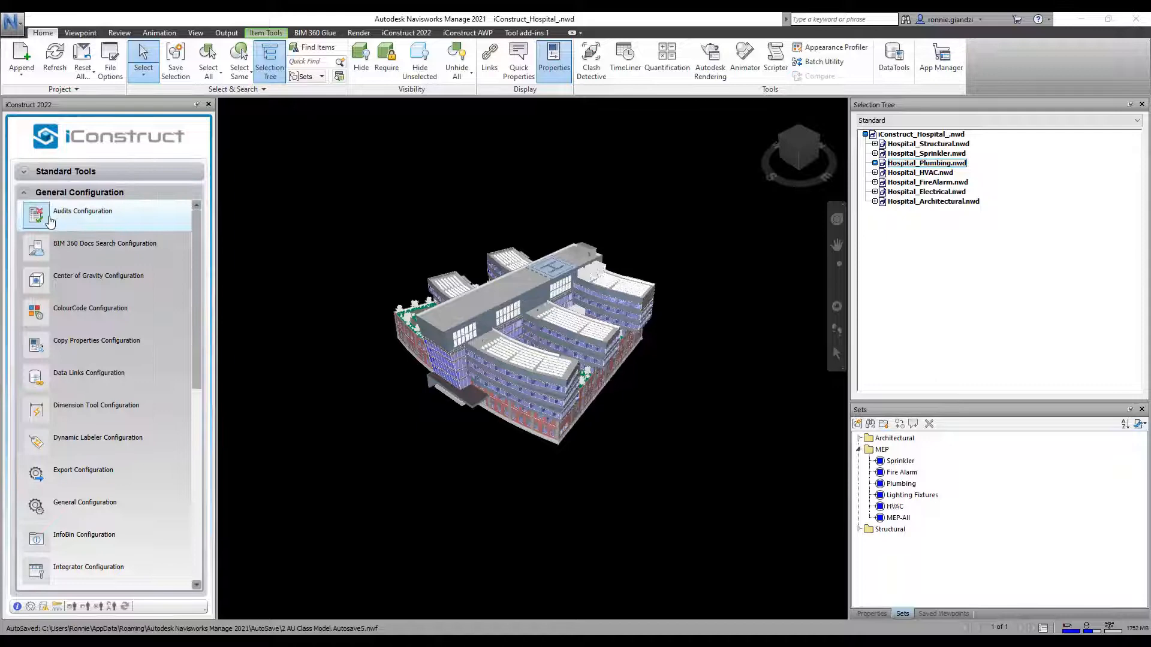
- Open the Audit Form from Audits Configuration in the iConstruct 2022 panel
left_click(82, 211)
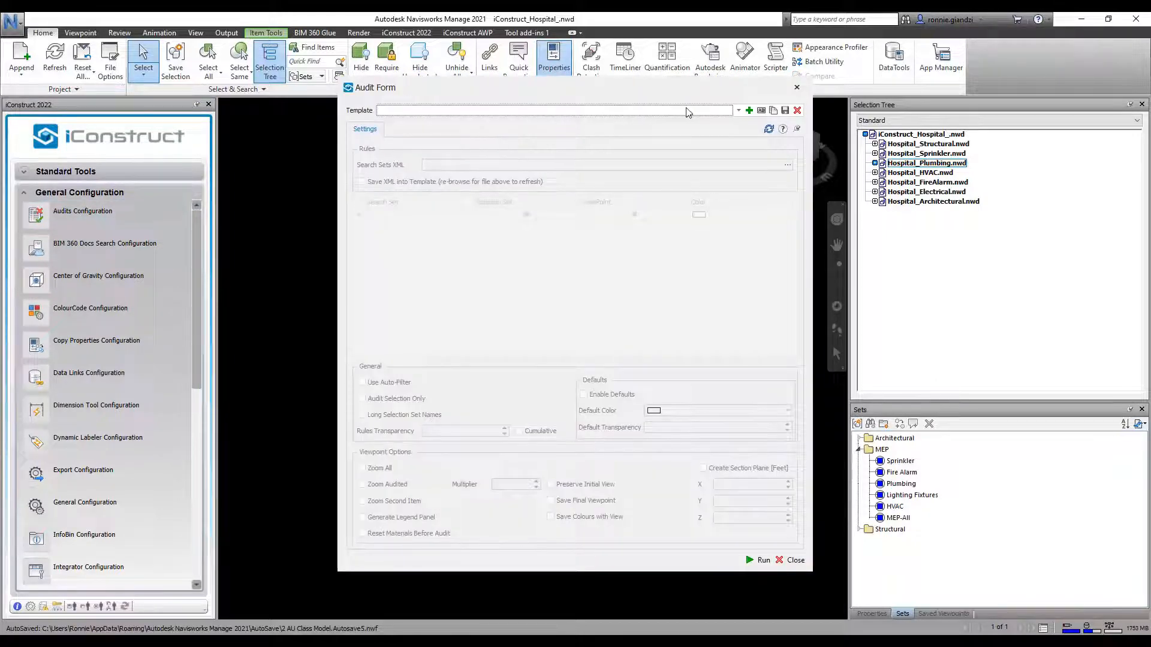
- Add a new audit template and name it 'Audit by Property'
left_click(749, 111)
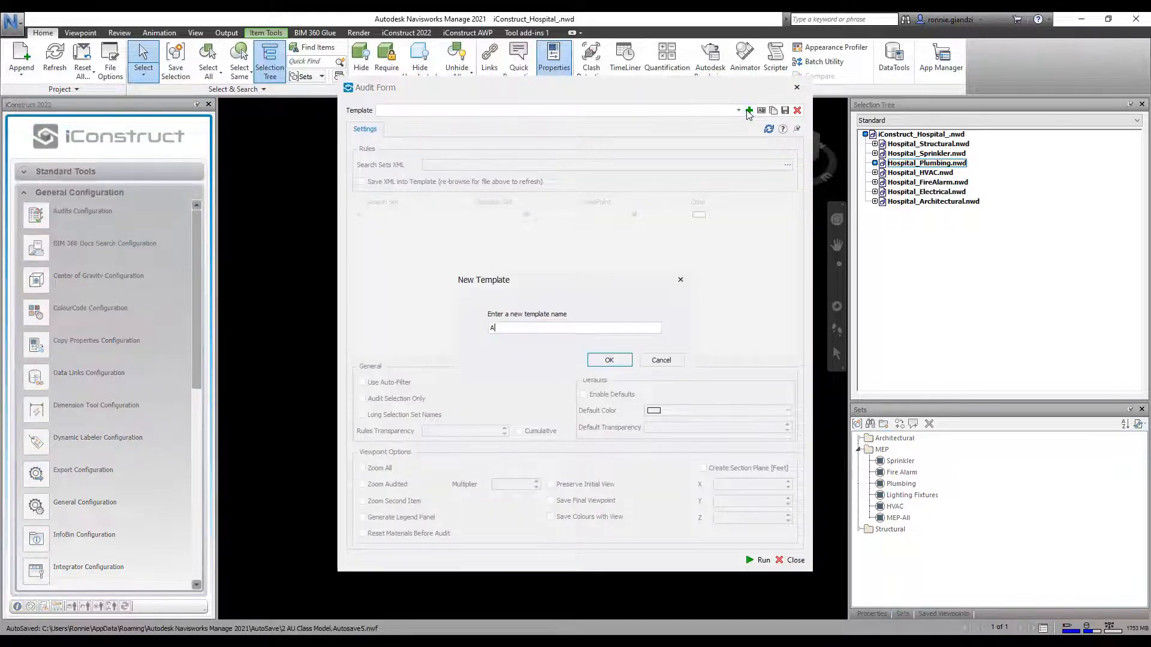
type("Audit by P")
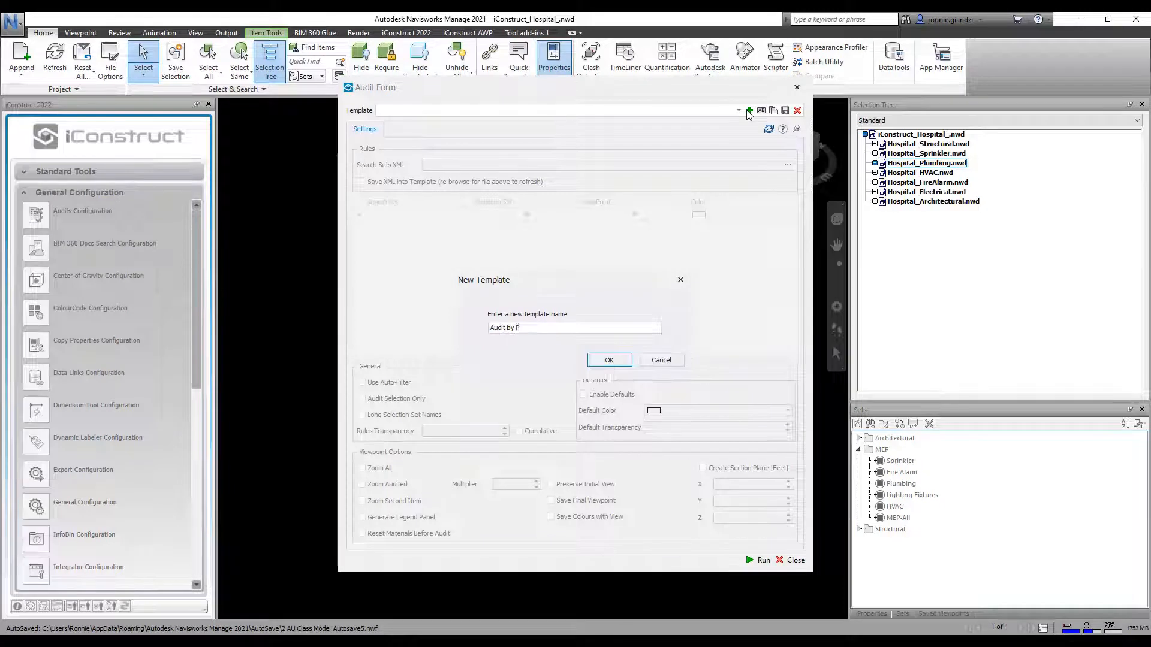
type("roperty")
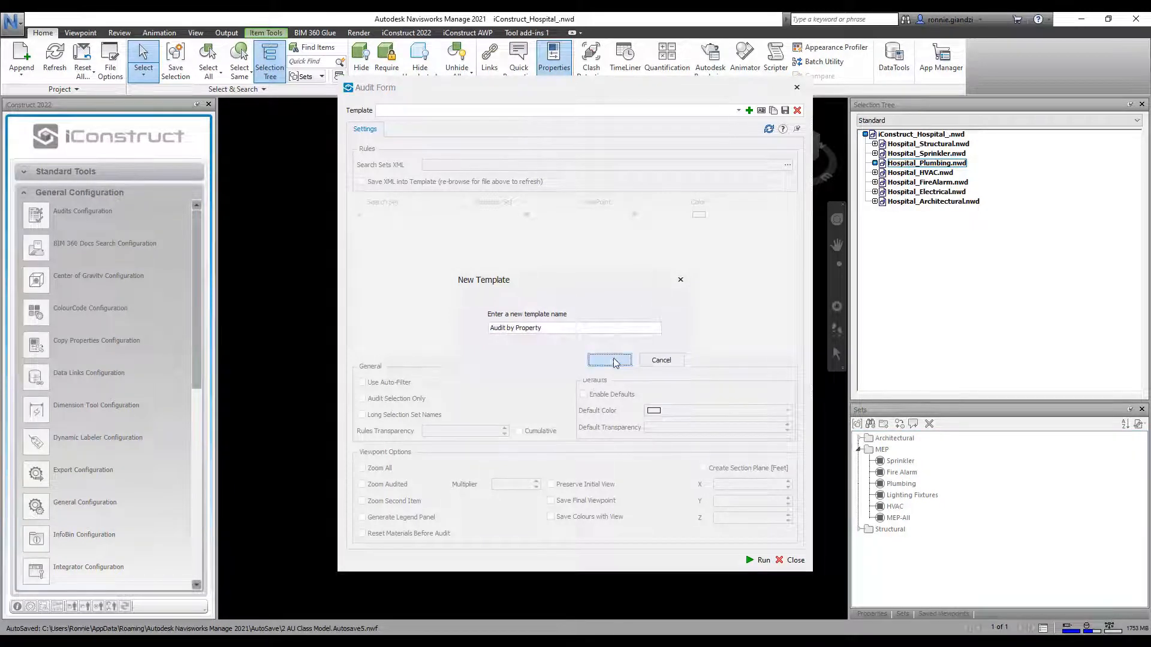
left_click(608, 360)
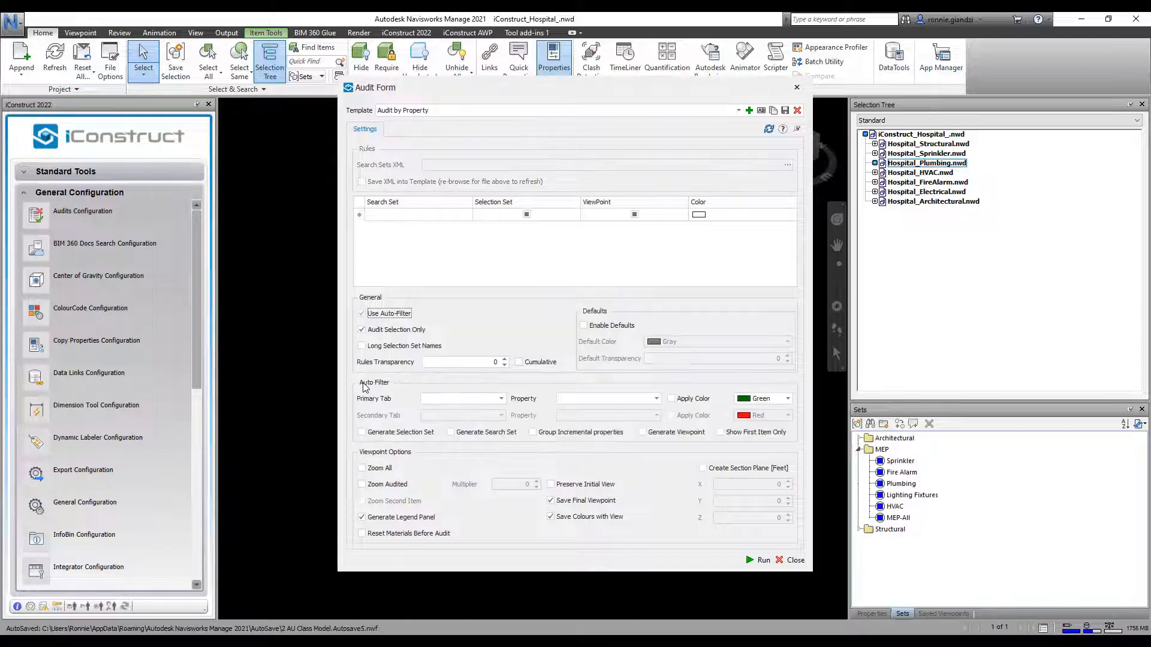
- Set the Auto Filter to Element > System Classification with Generate Viewpoint enabled
left_click(500, 399)
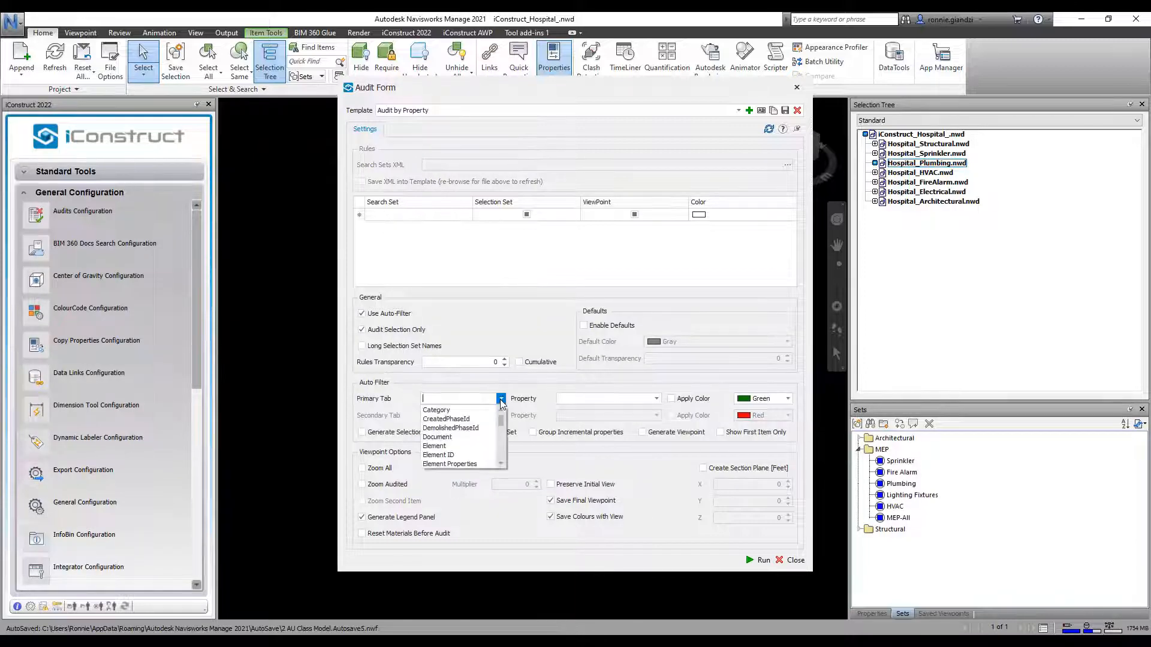
left_click(432, 445)
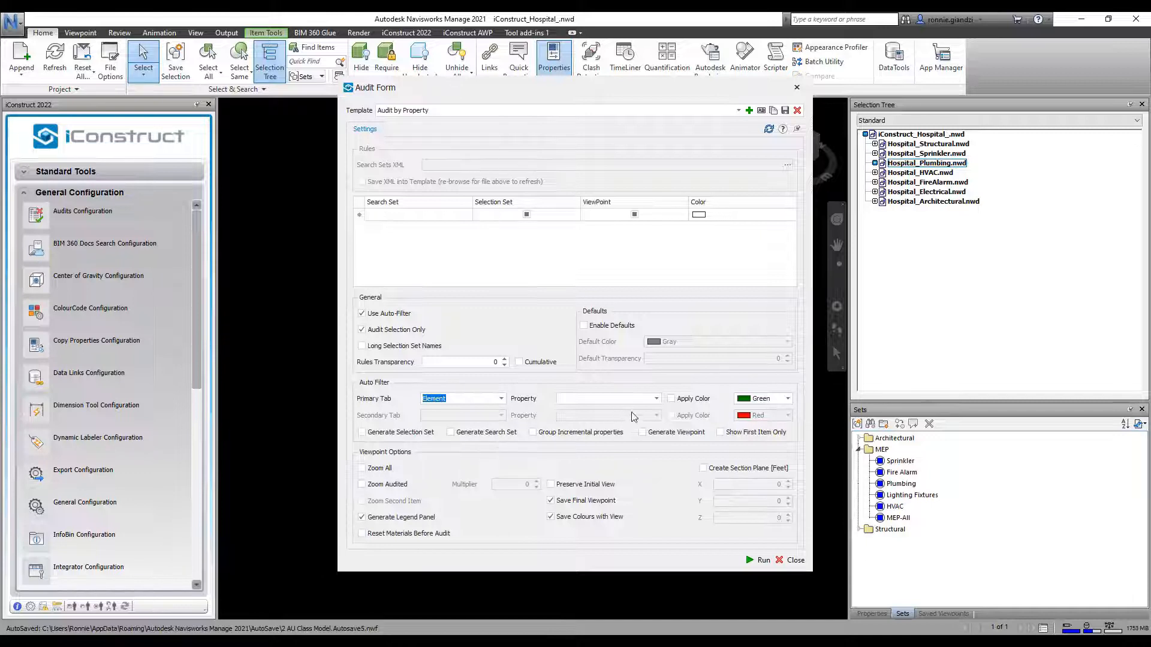
left_click(655, 399)
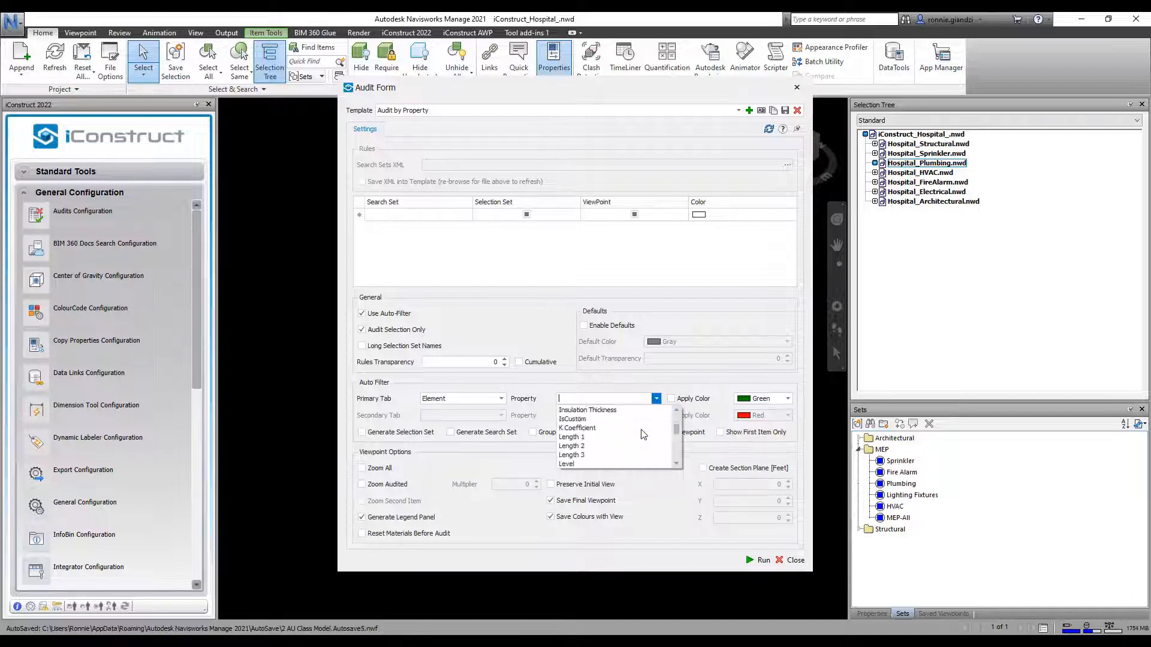
scroll("down", 3)
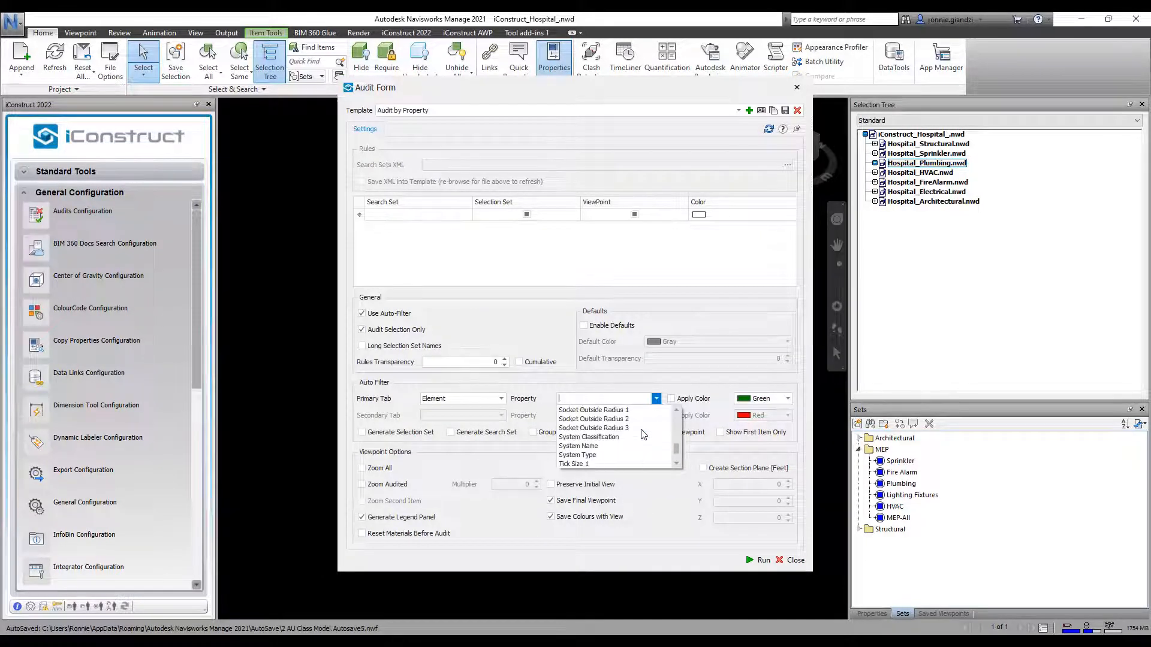
left_click(589, 437)
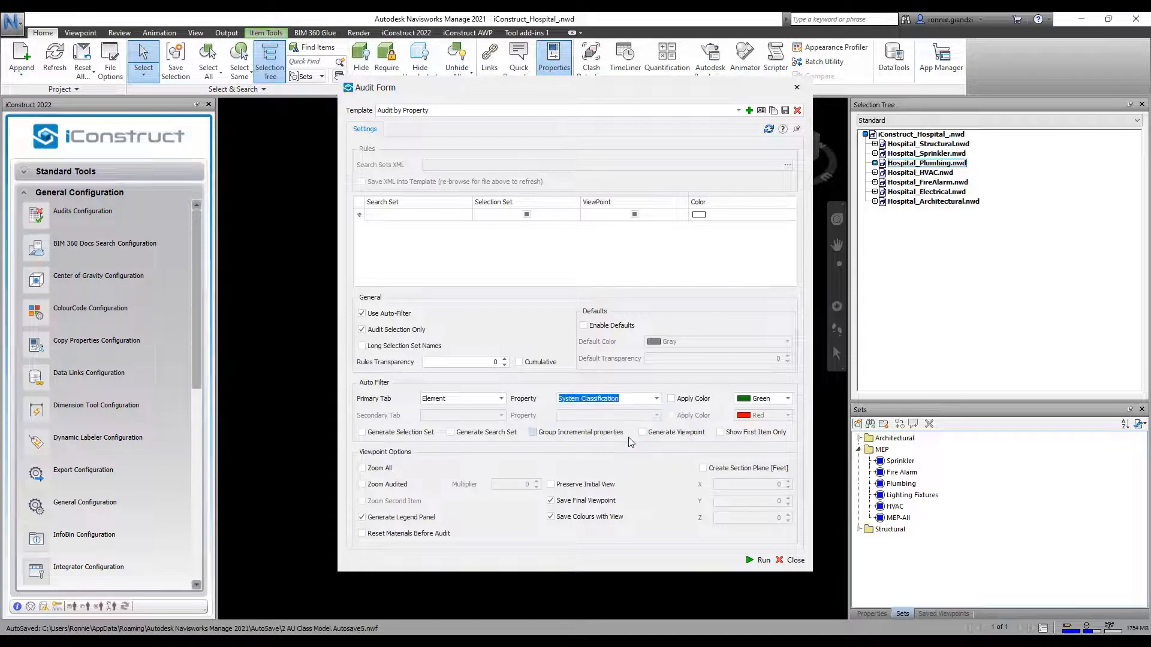
left_click(644, 433)
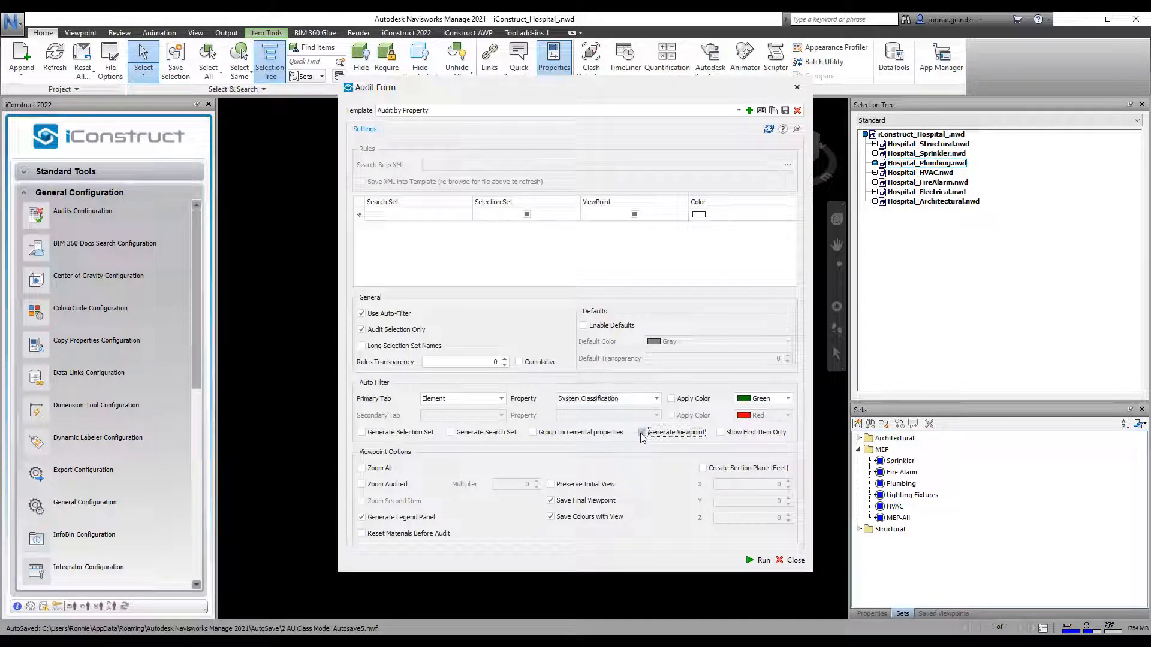
left_click(641, 432)
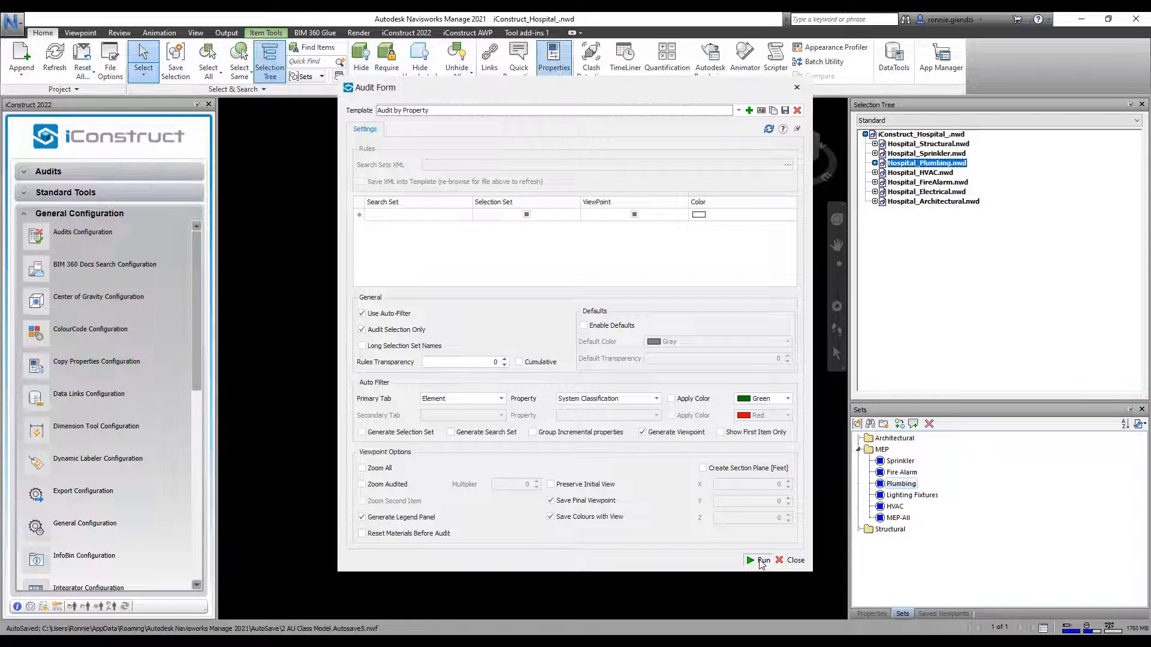
- Run the audit and show the Domestic Cold Water audit viewpoint
left_click(762, 560)
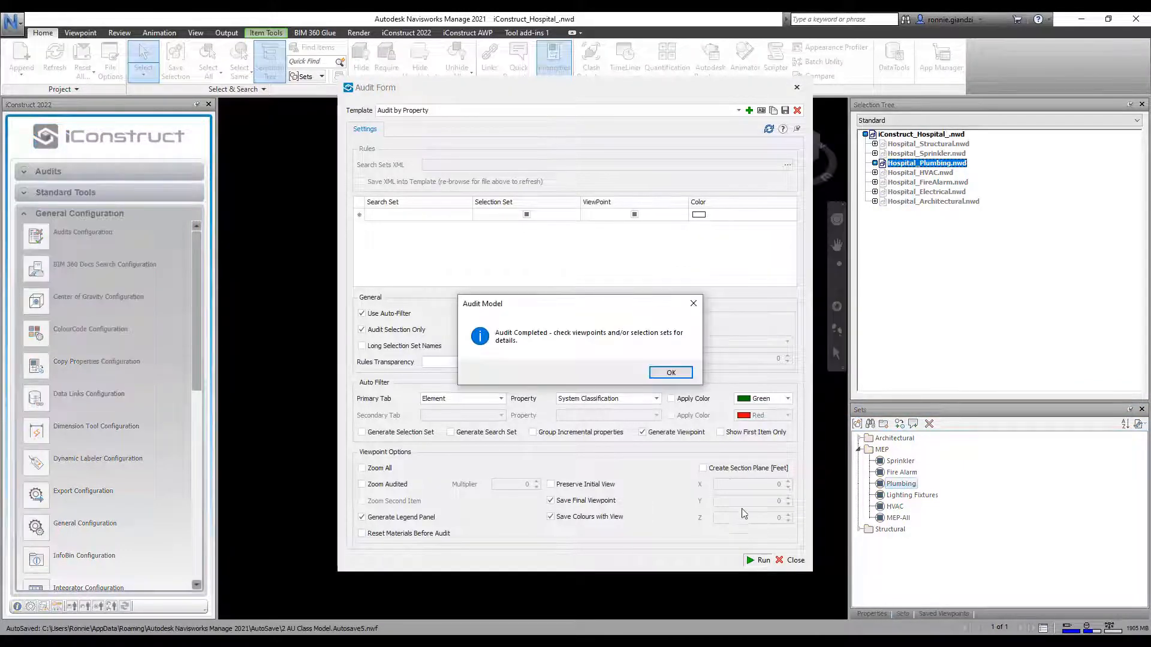
left_click(670, 372)
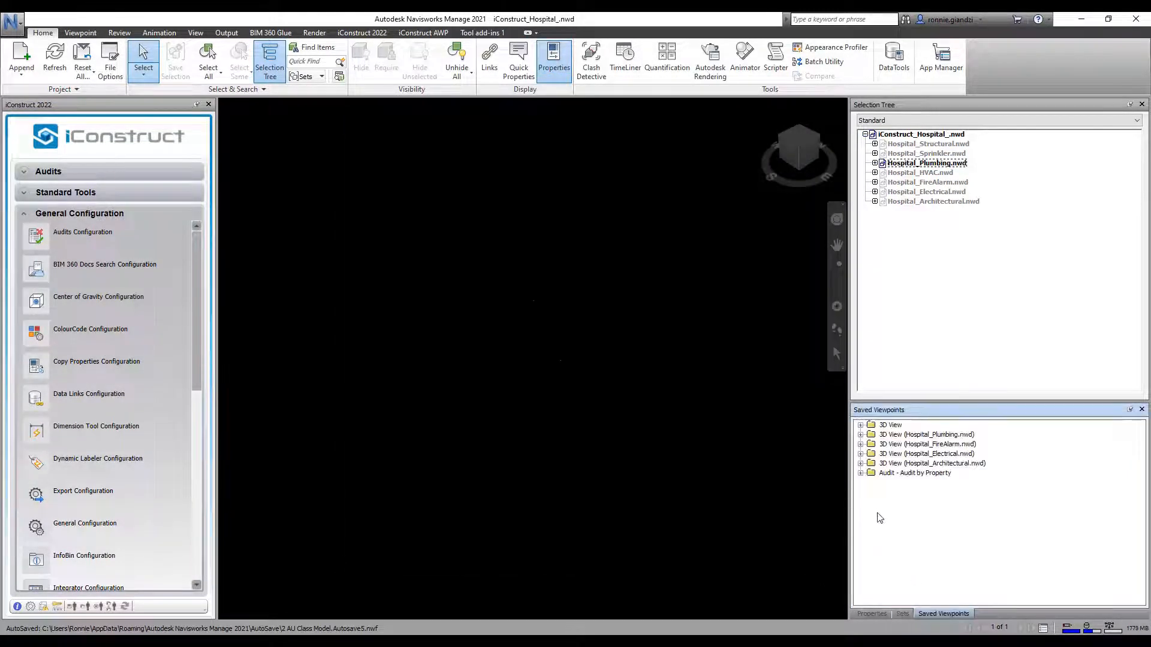
left_click(921, 482)
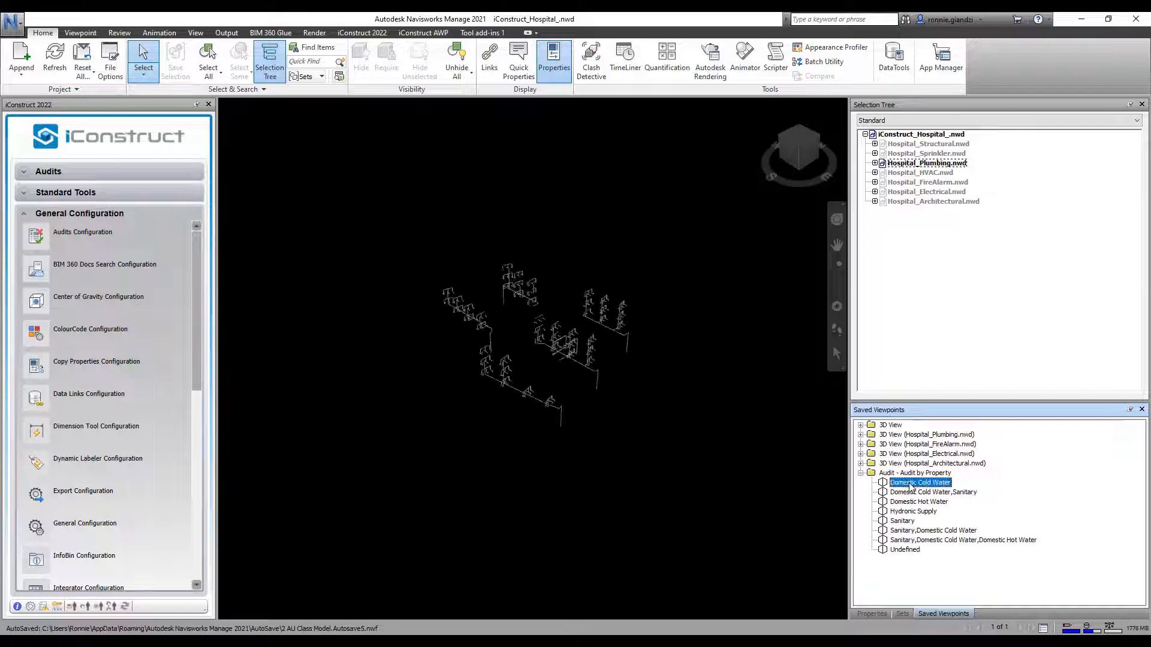